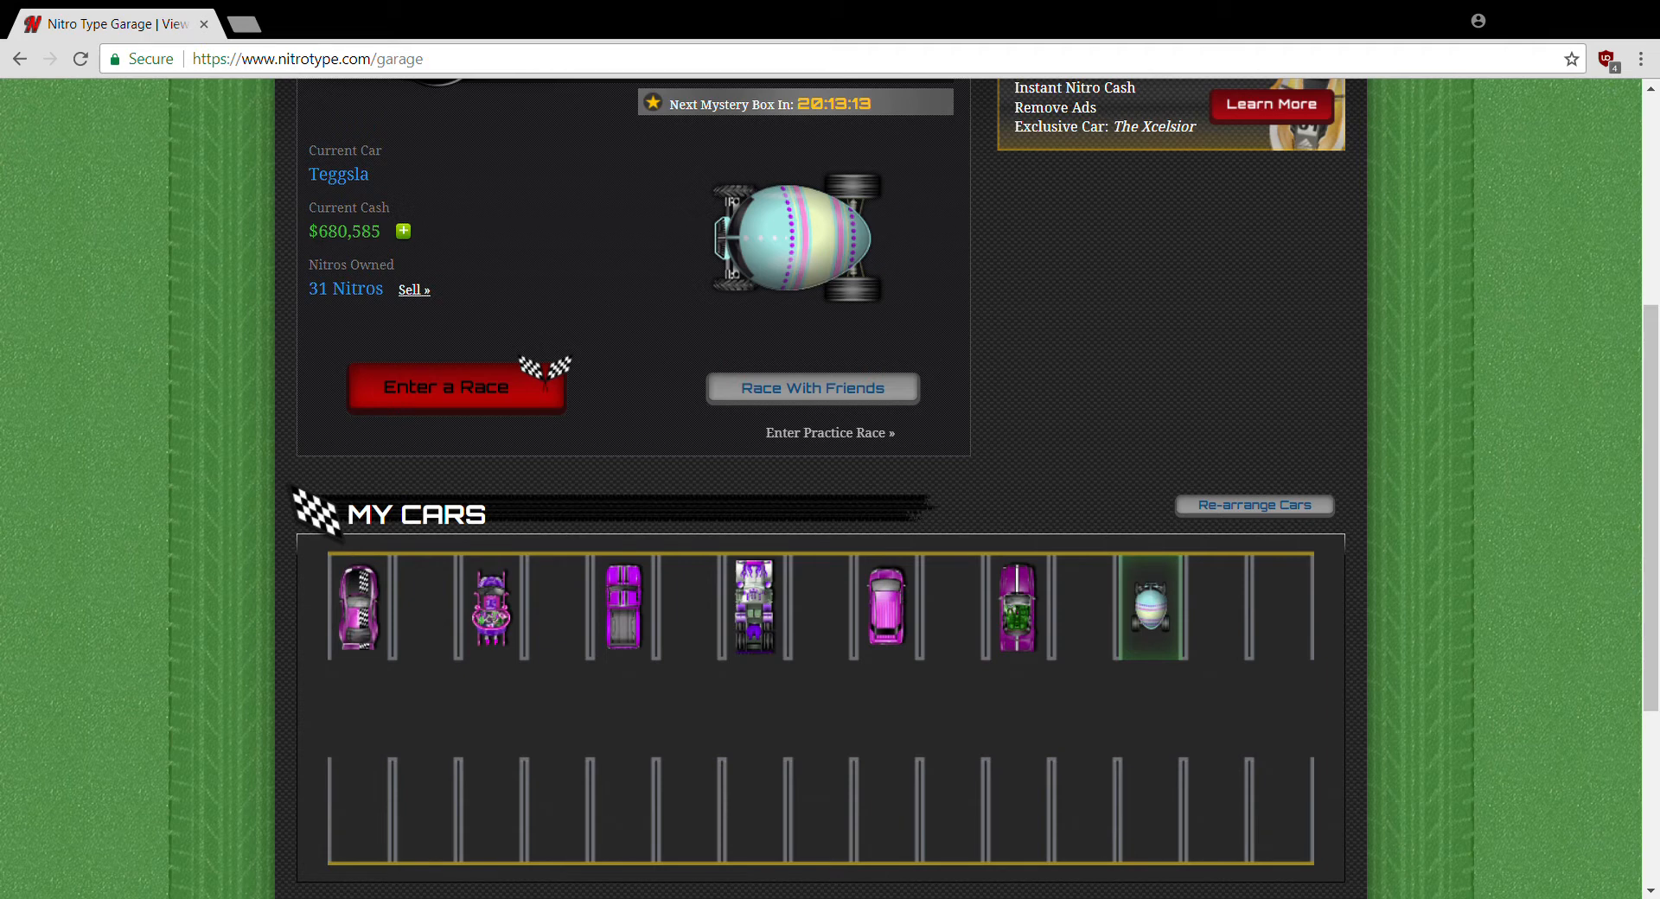
pyautogui.moveTo(1616, 508)
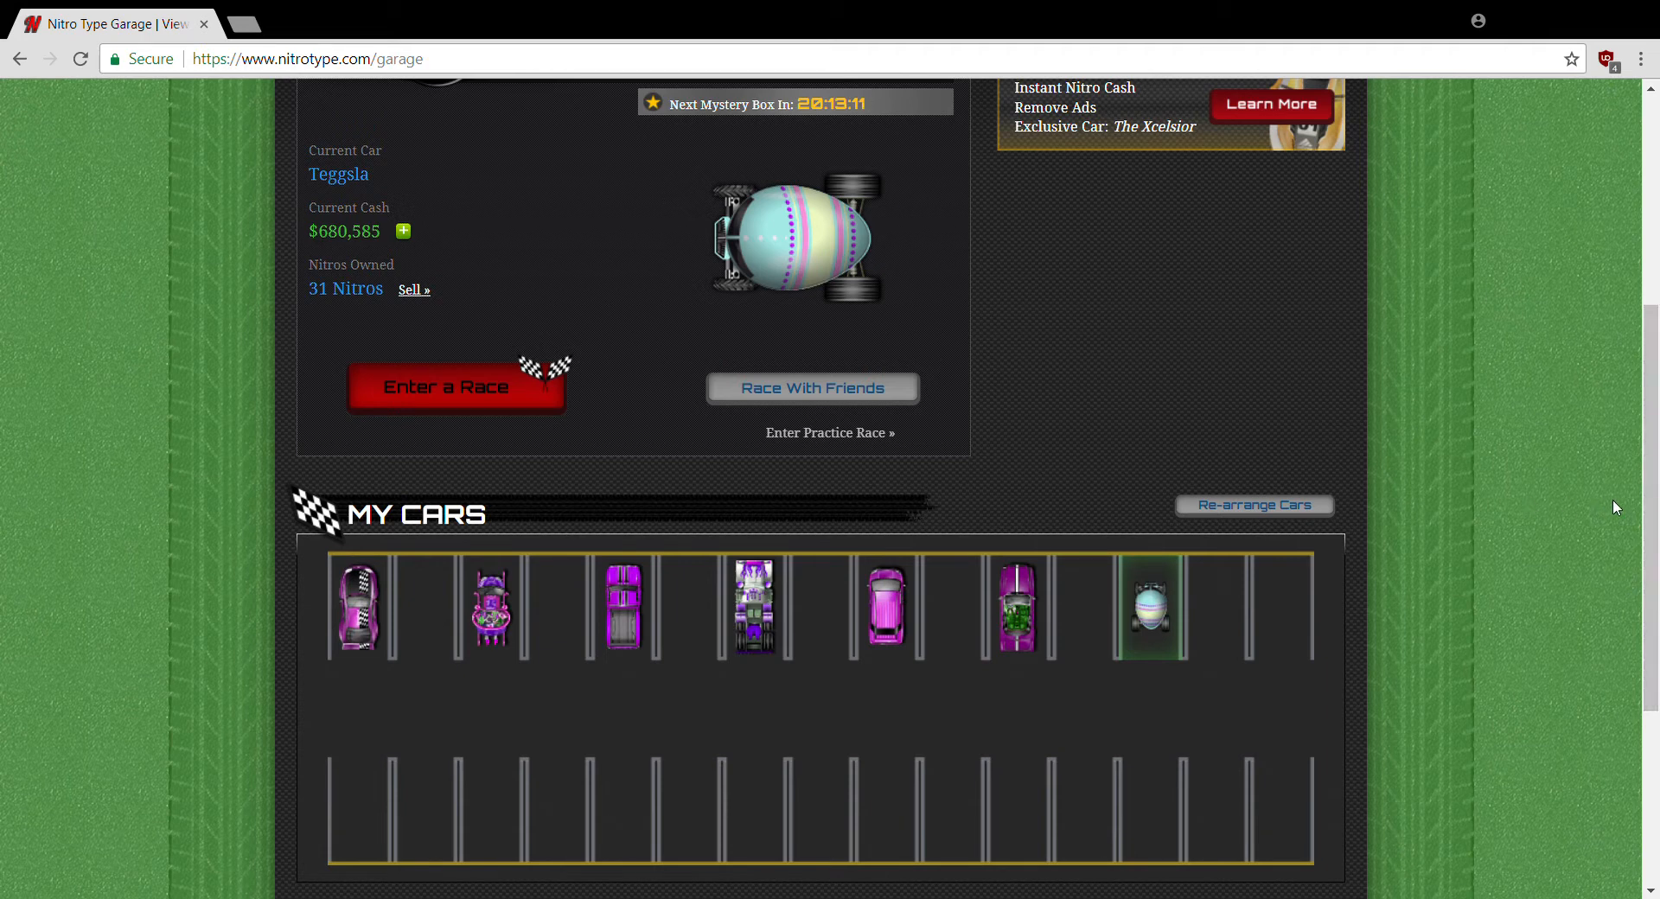
# Browse the seven cars in My Cars, including the Rocket Sleigh, then go to Race
pyautogui.scroll(3)
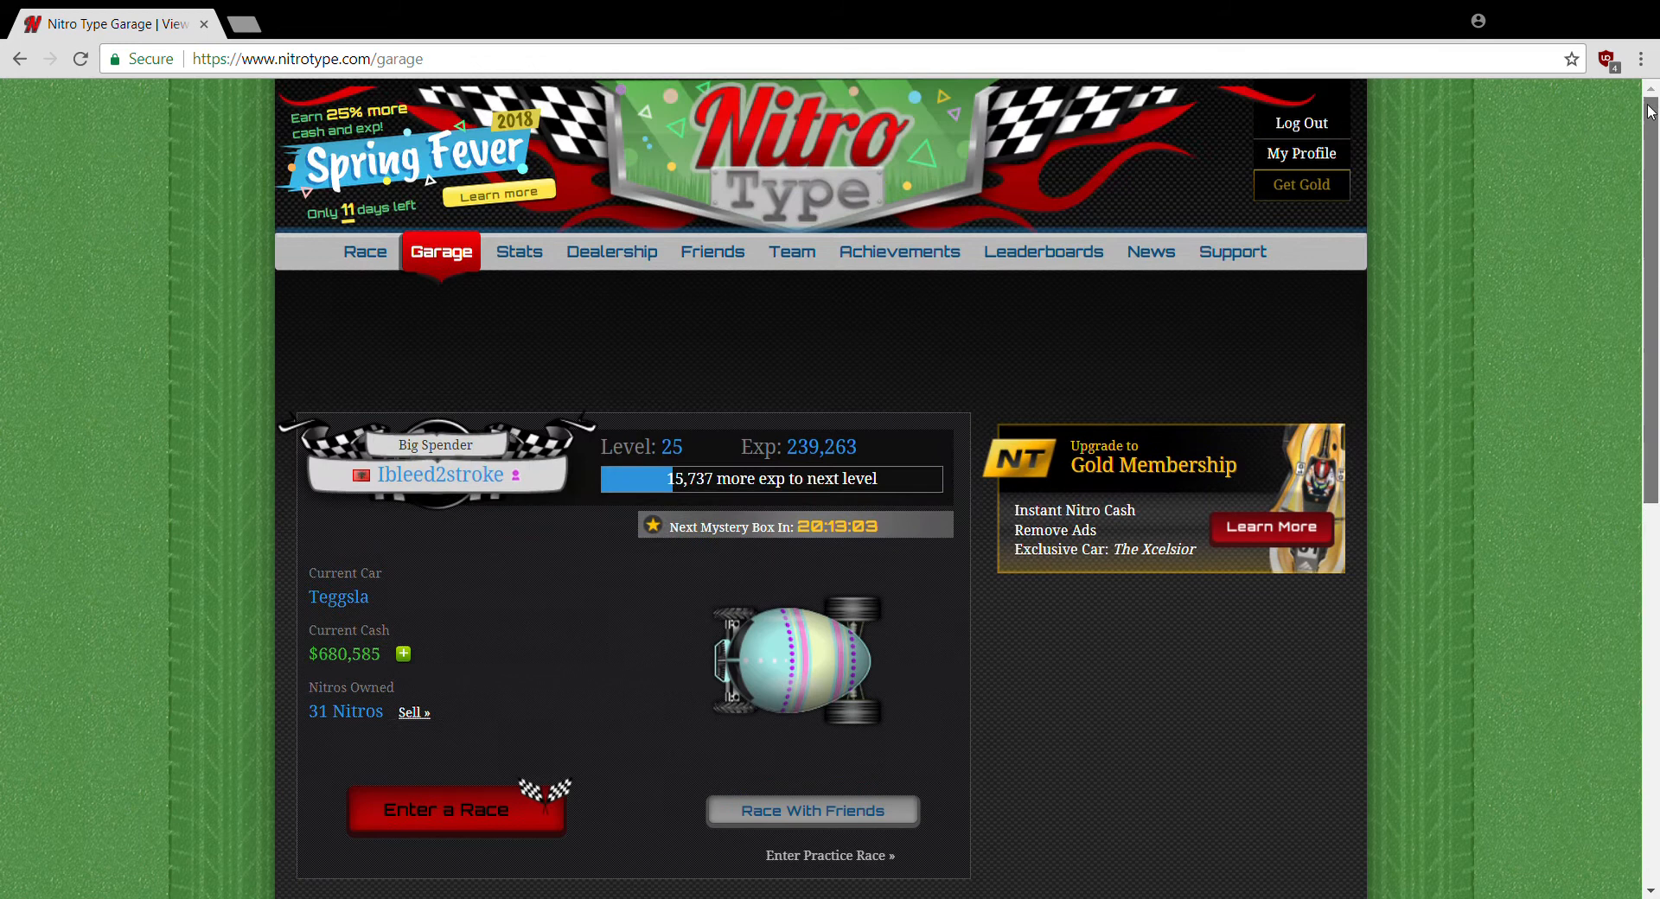
pyautogui.scroll(-3)
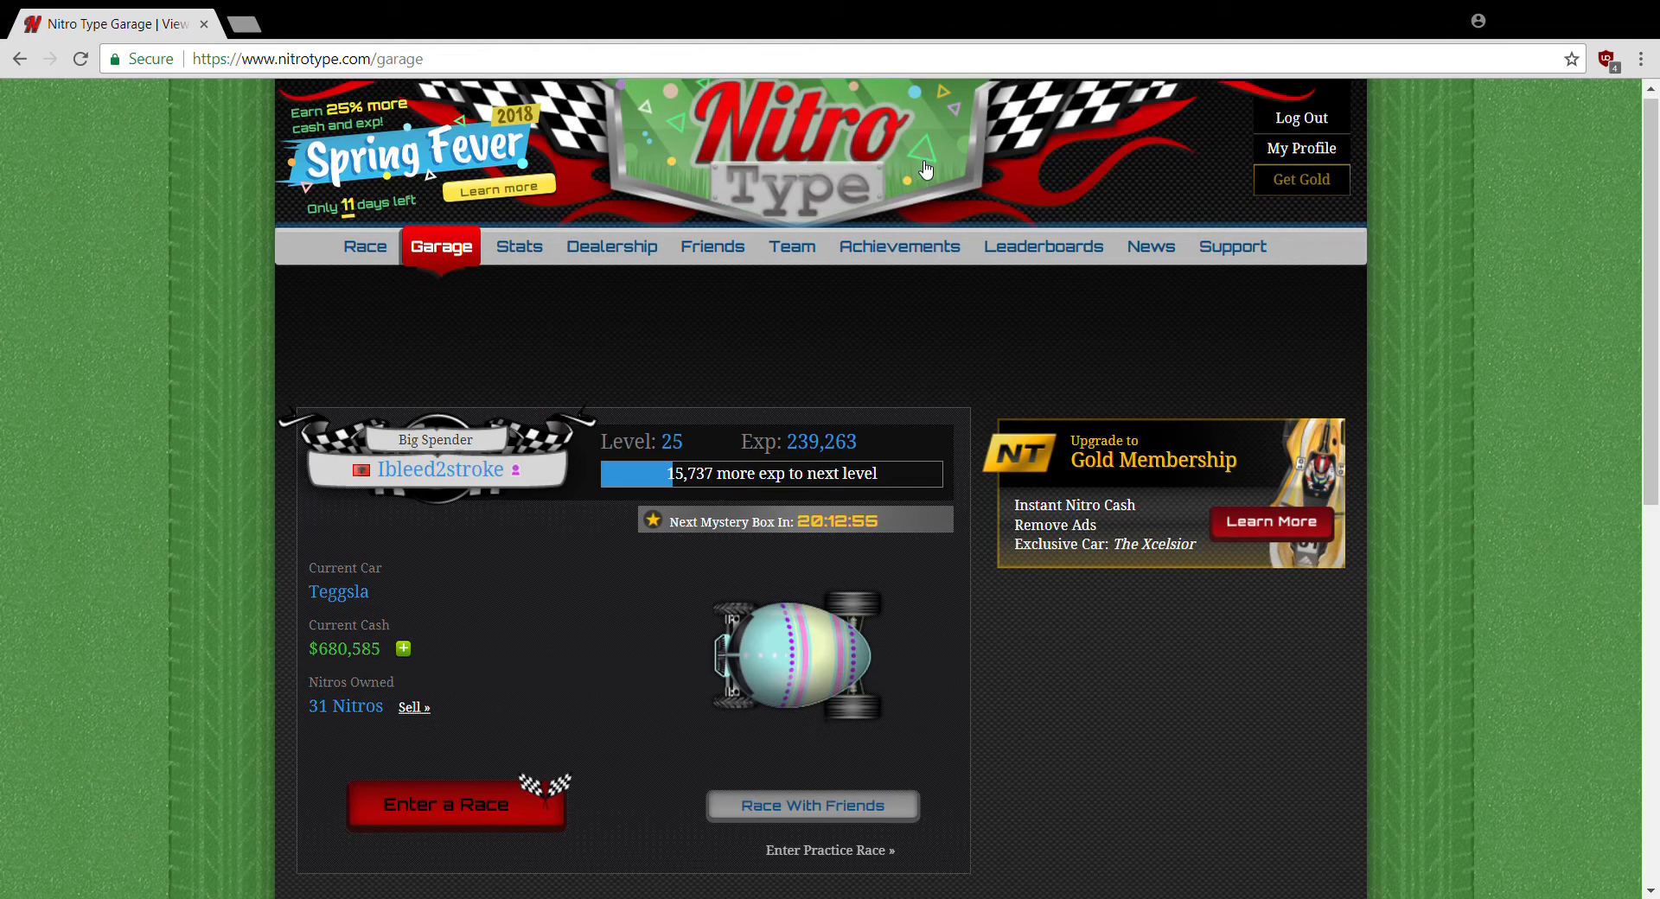
pyautogui.scroll(-3)
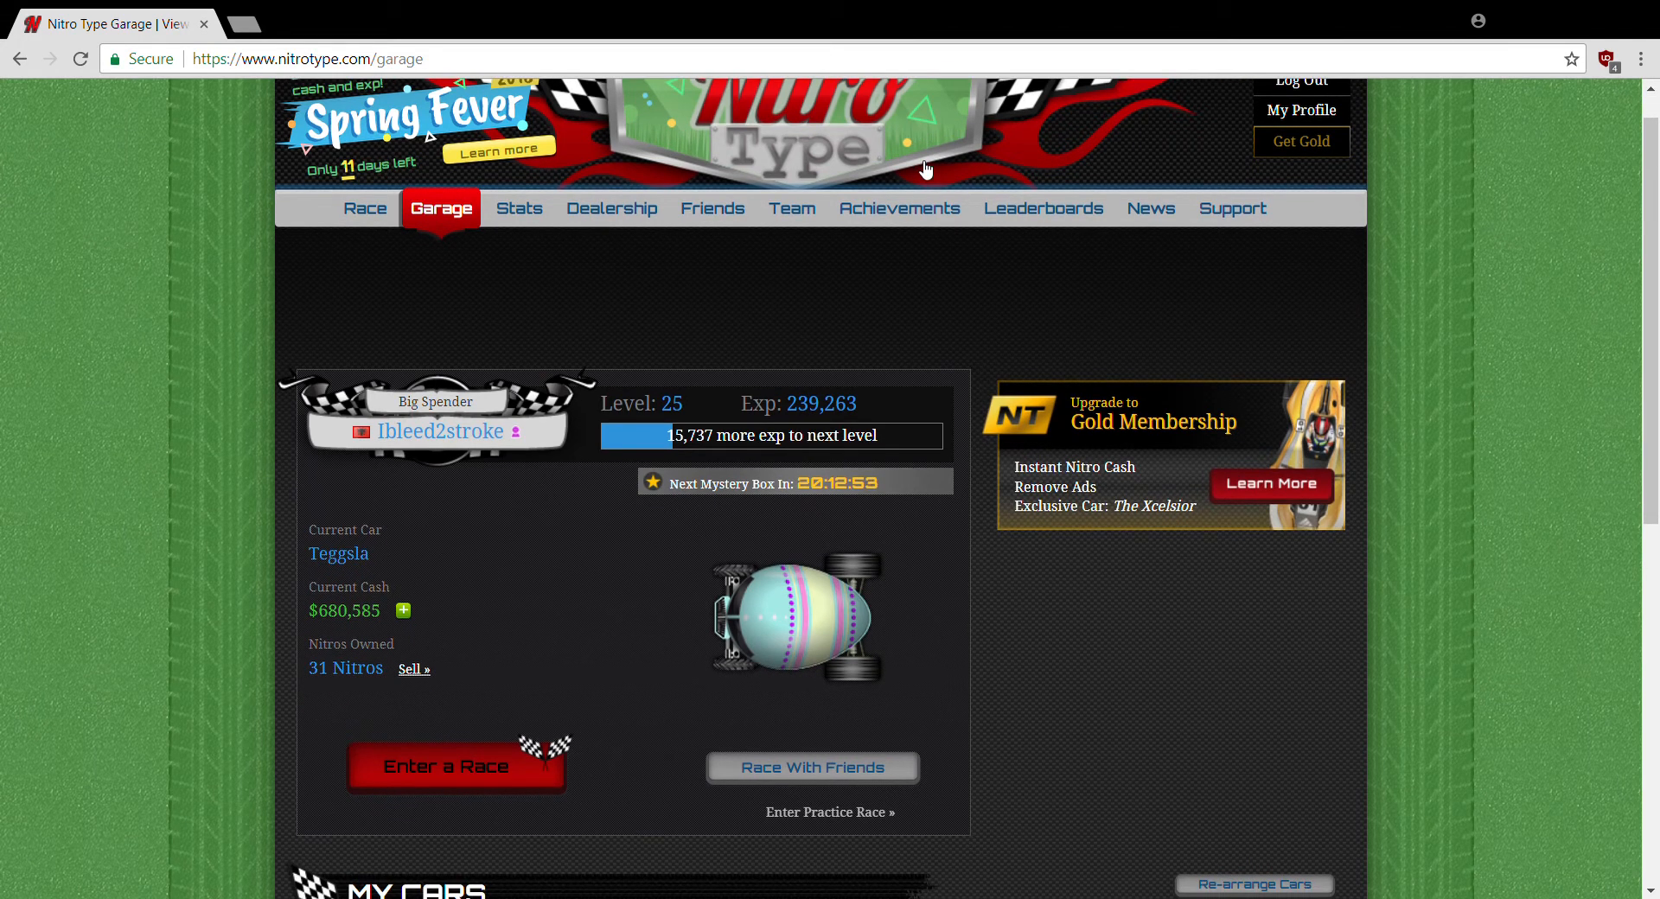
pyautogui.scroll(-3)
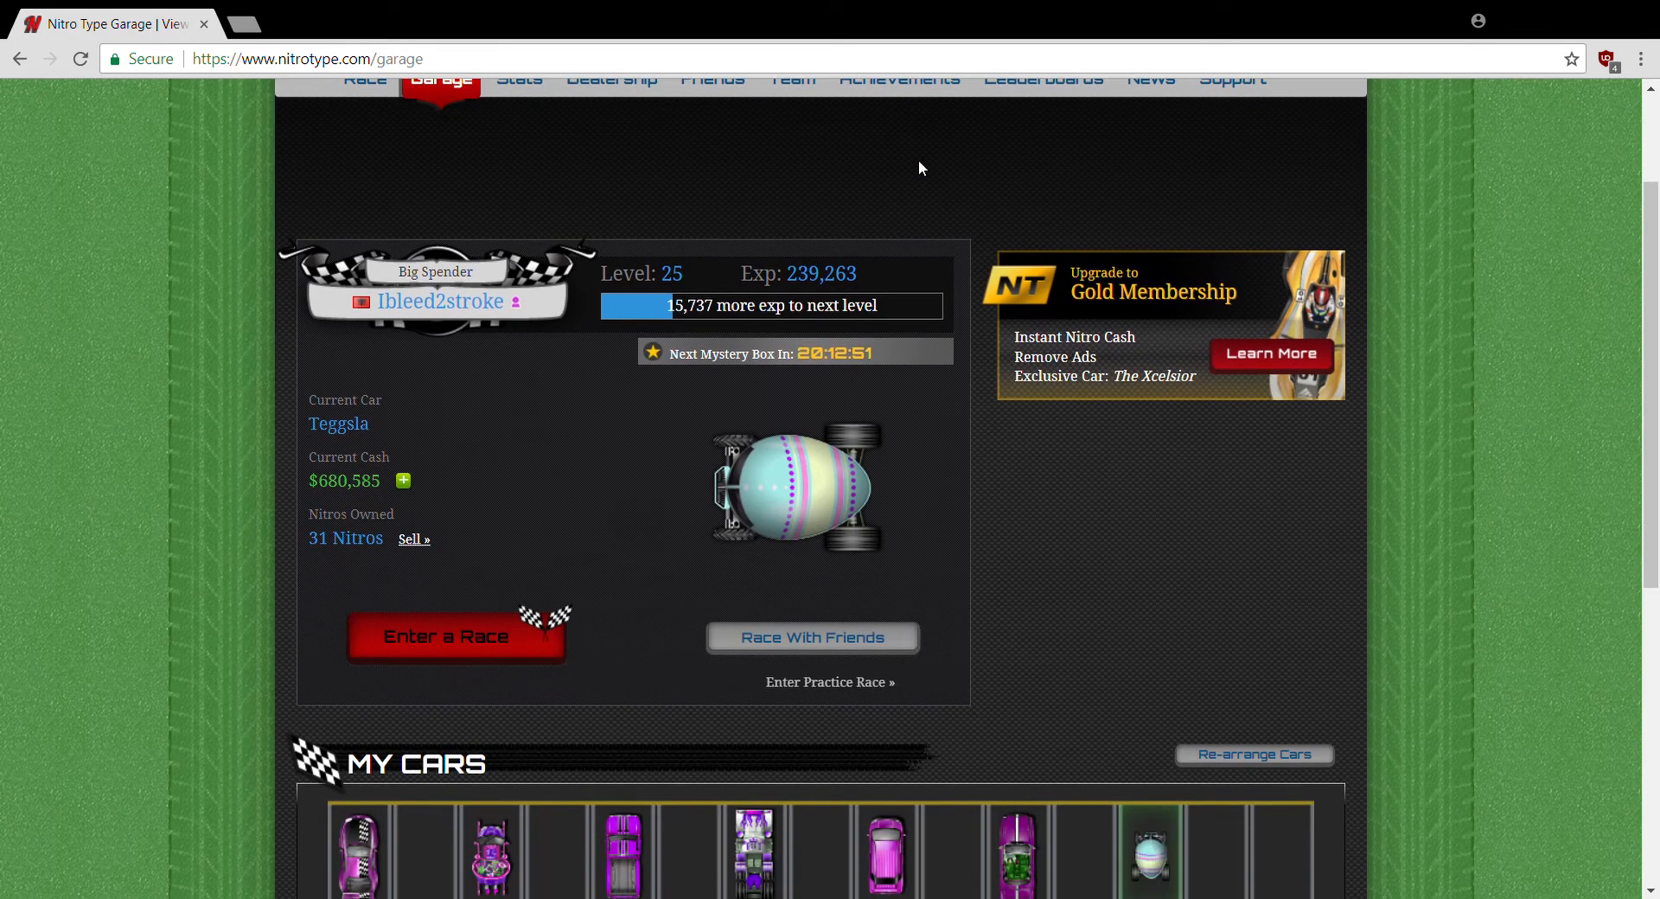
pyautogui.scroll(-3)
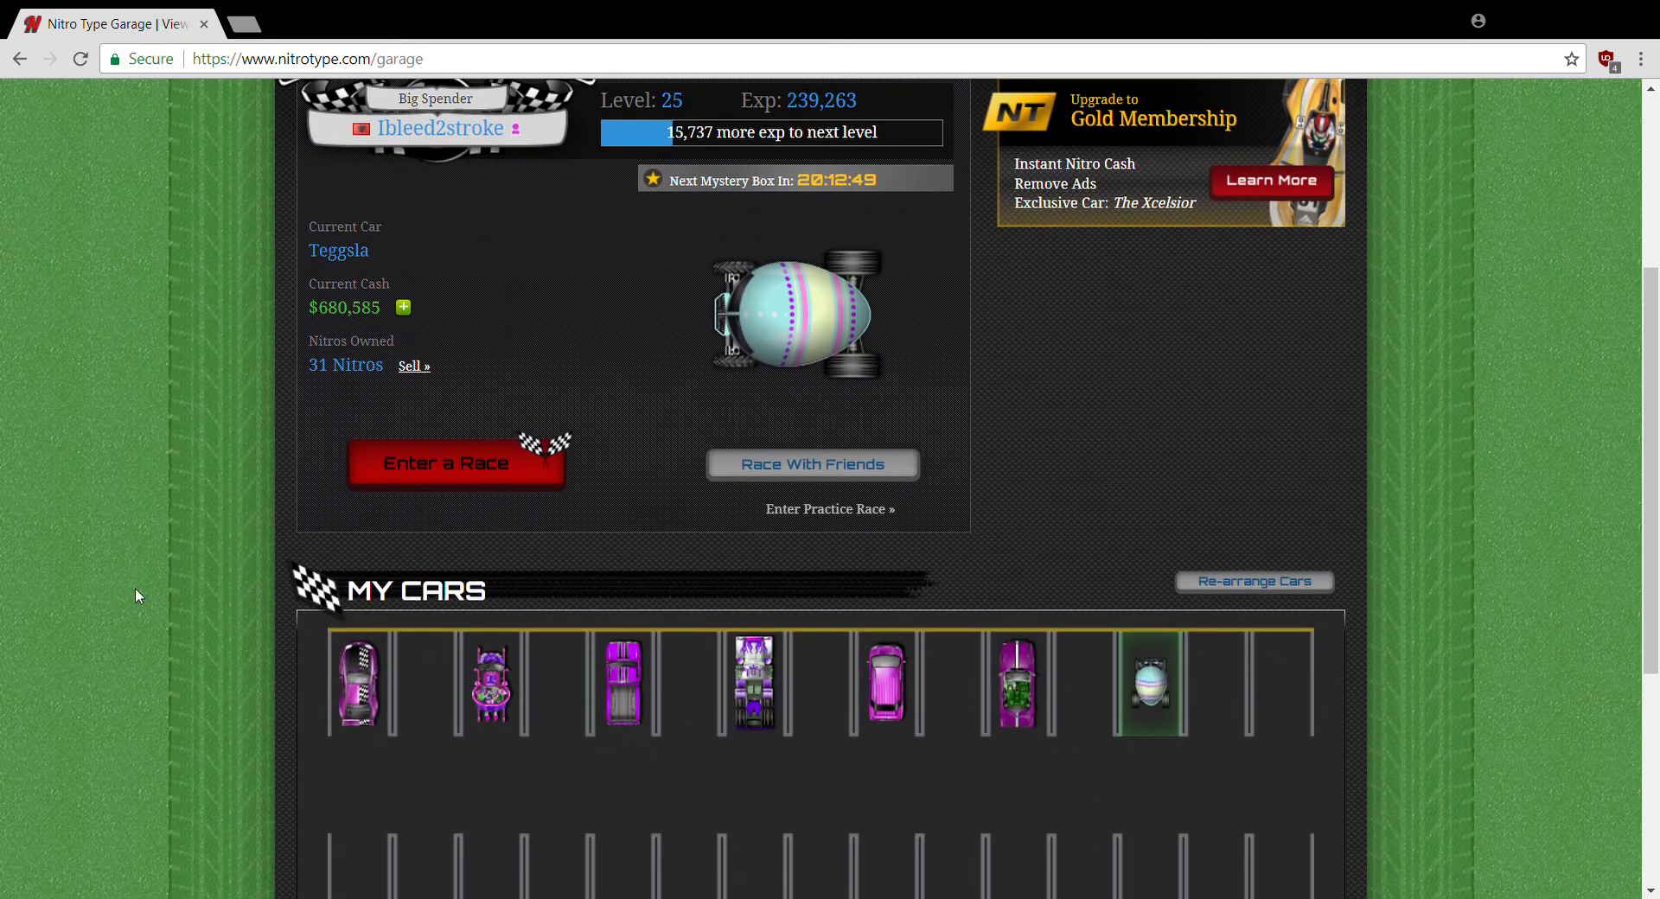
pyautogui.moveTo(490, 667)
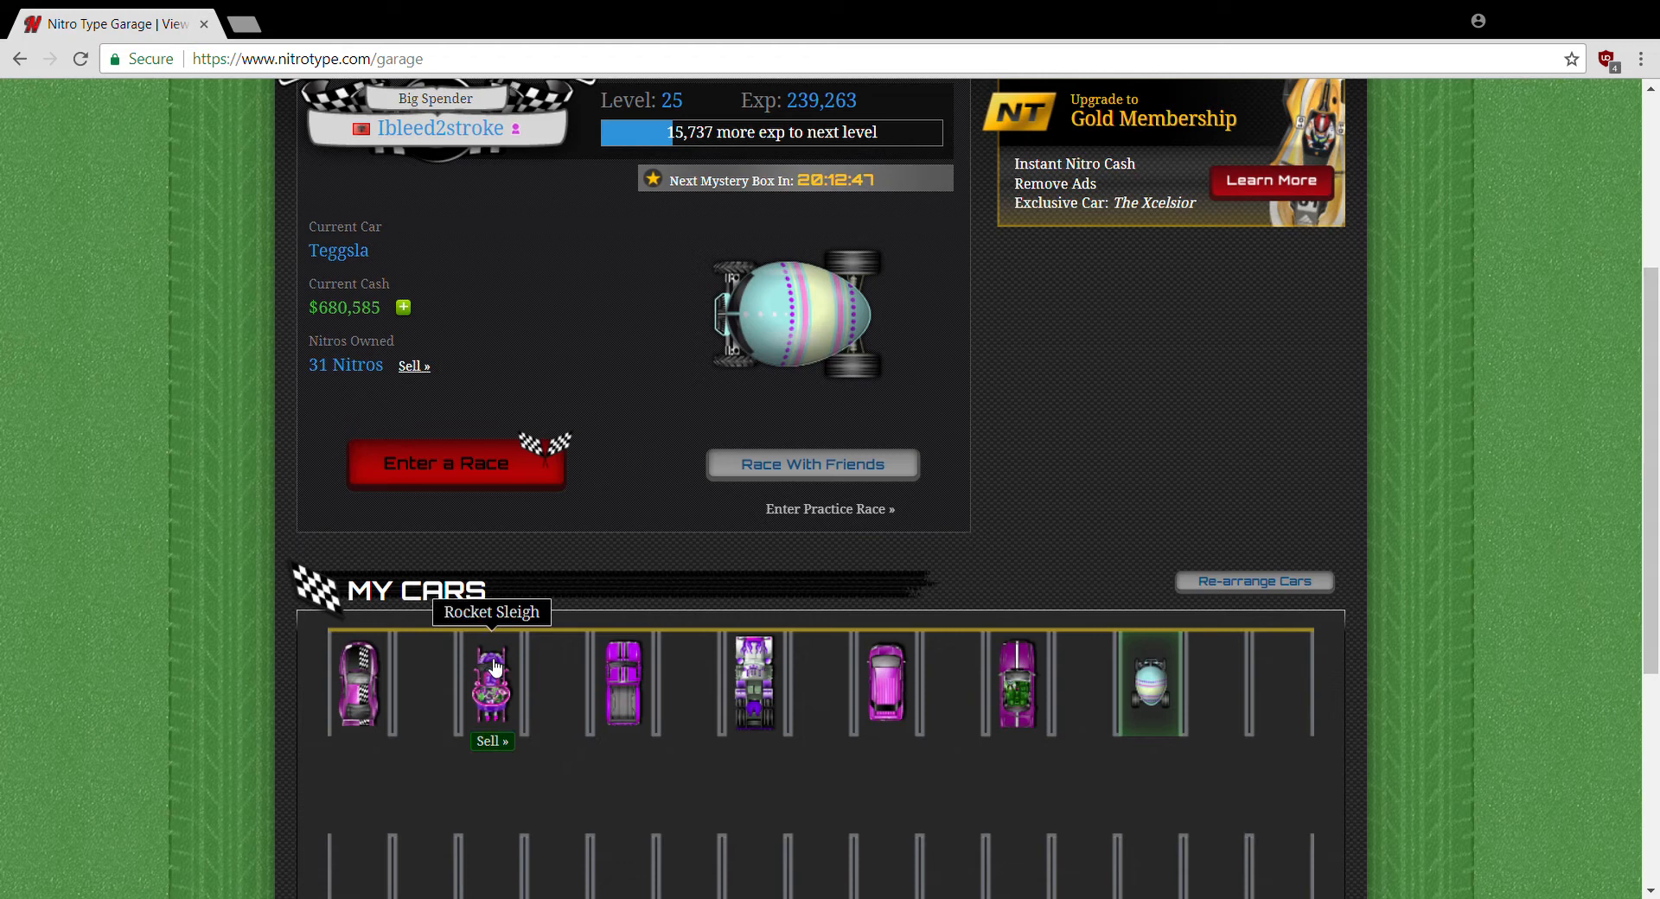
pyautogui.moveTo(853, 715)
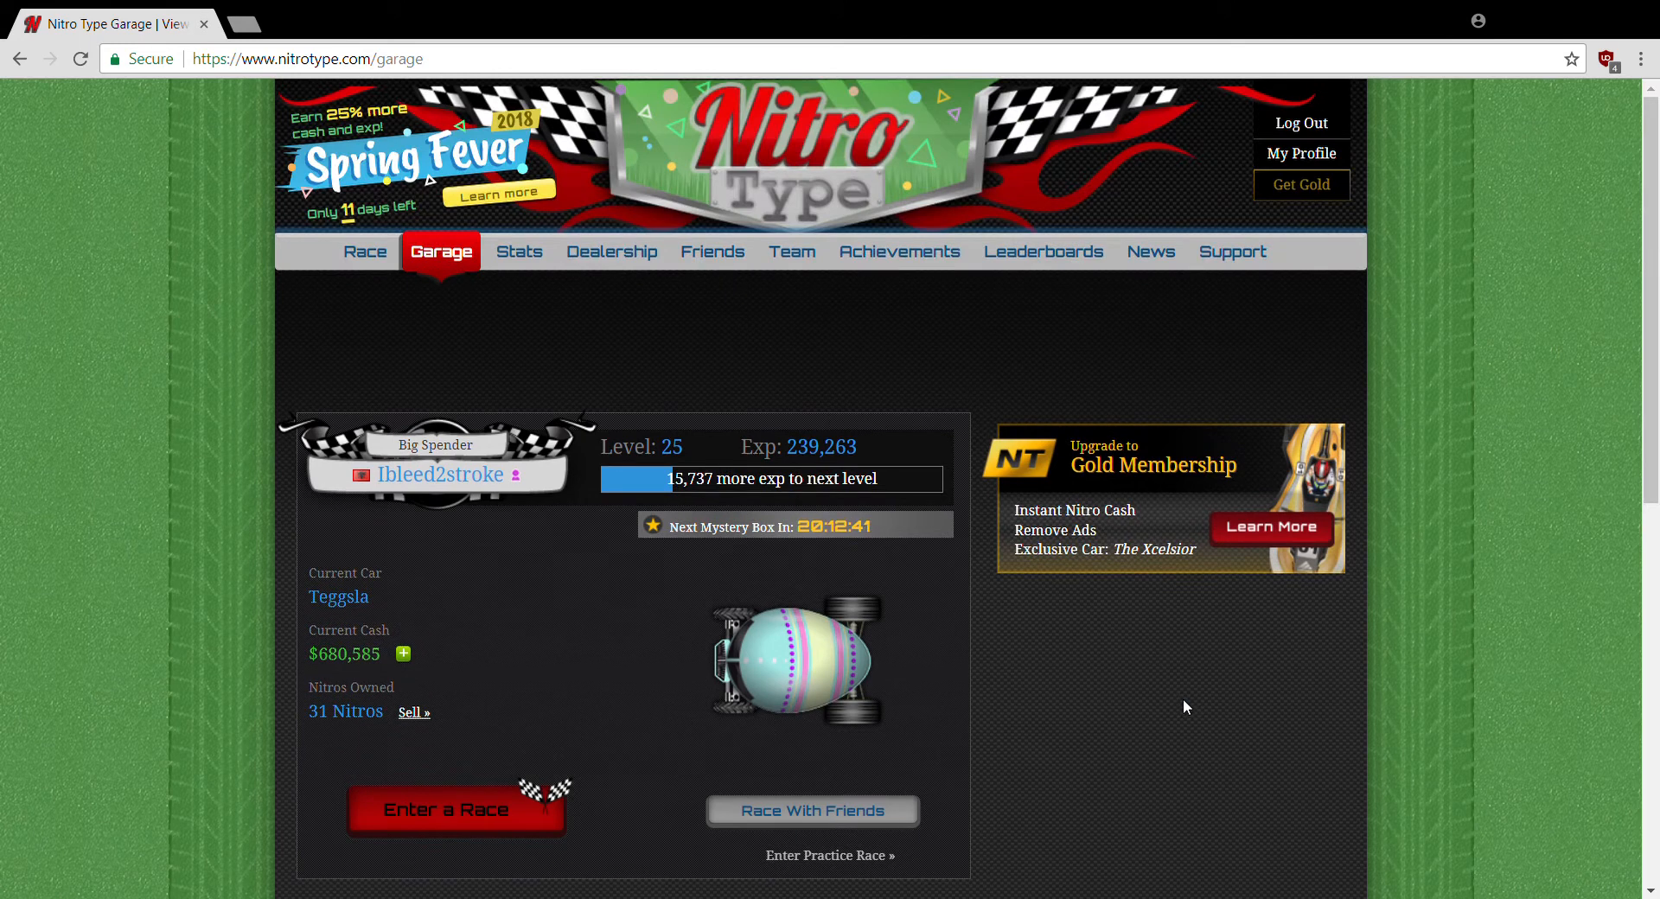
pyautogui.click(365, 251)
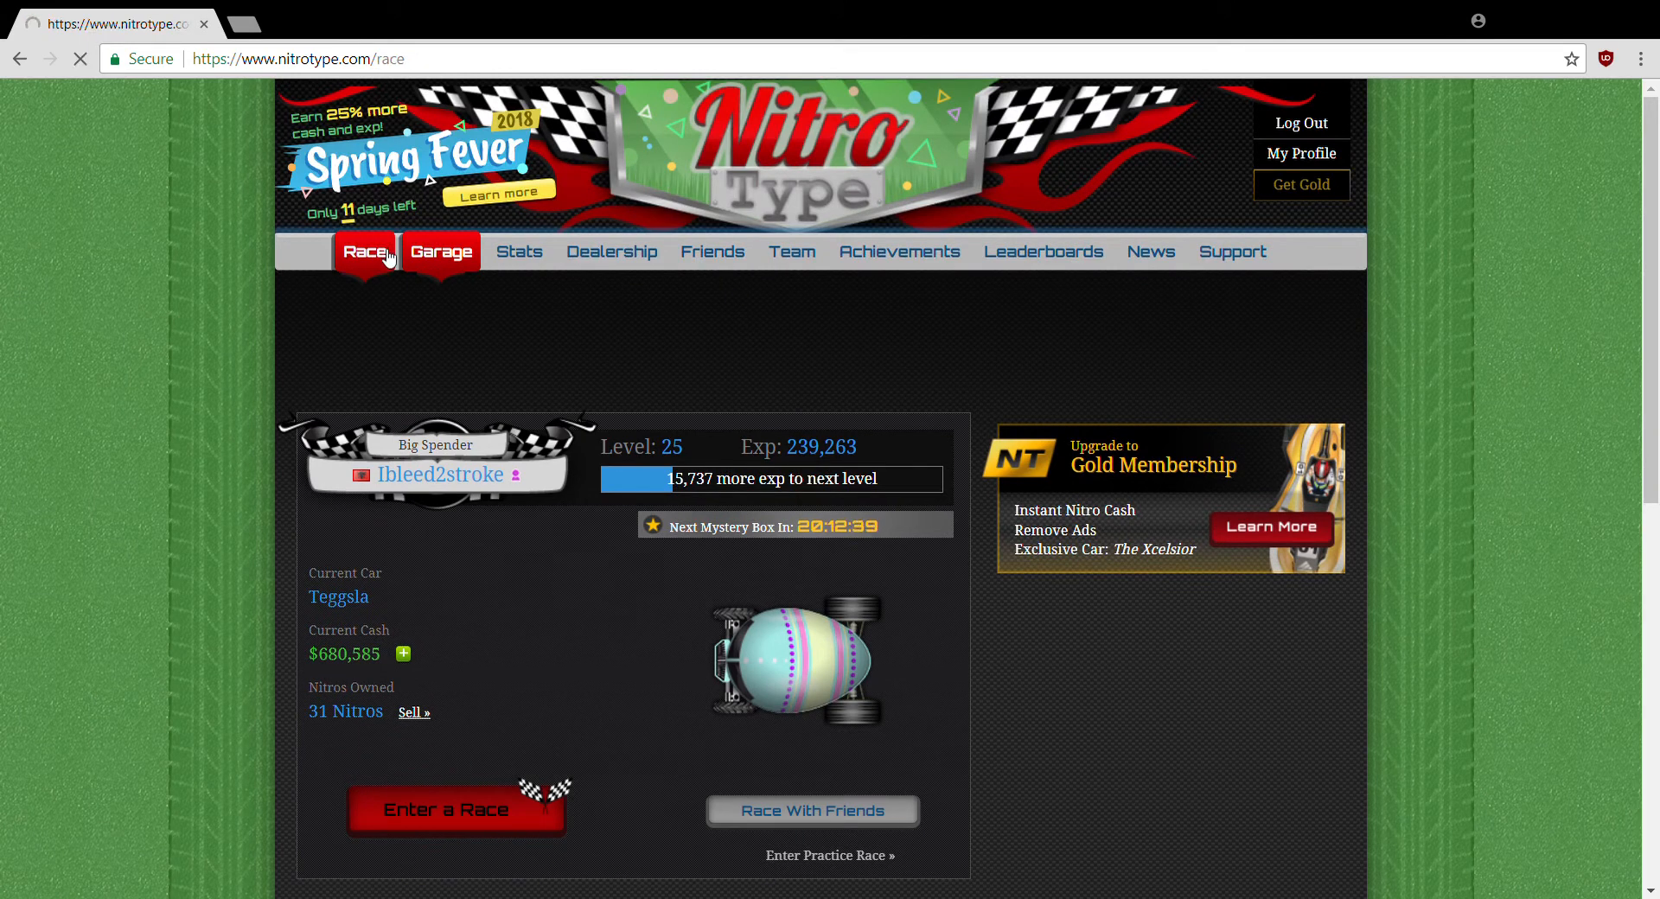
# Join the race and type the passage, holding 2nd of 5 at 48 WPM
pyautogui.click(457, 808)
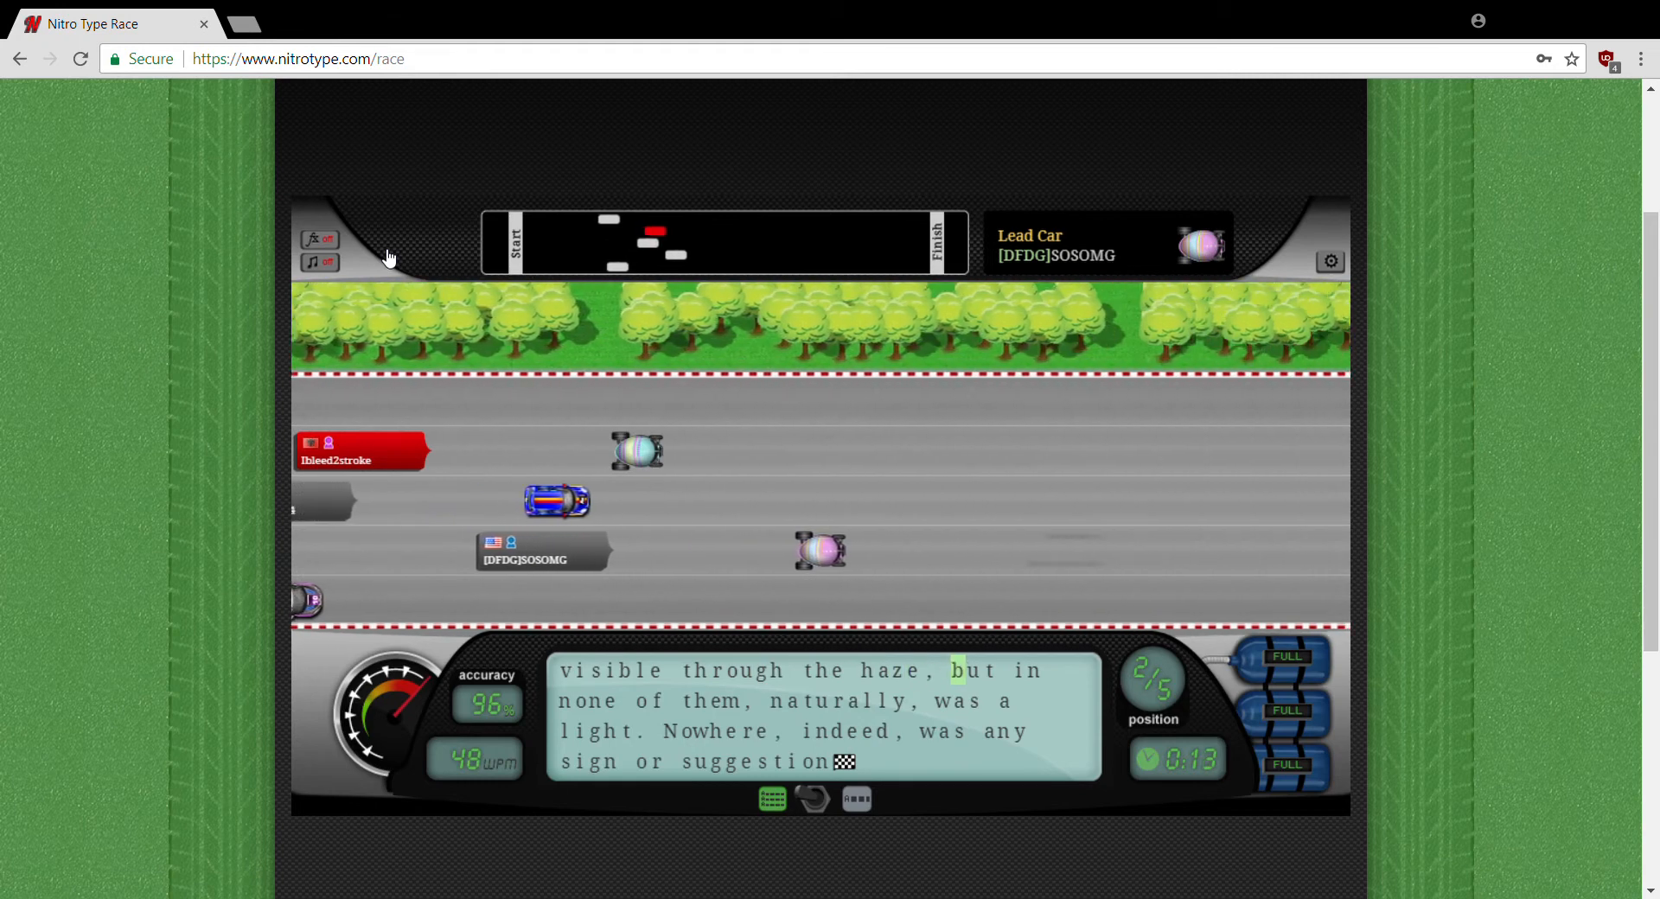
# Type the last words to finish 3rd of 5 at 41 WPM, 90.21% accuracy
pyautogui.write('n')
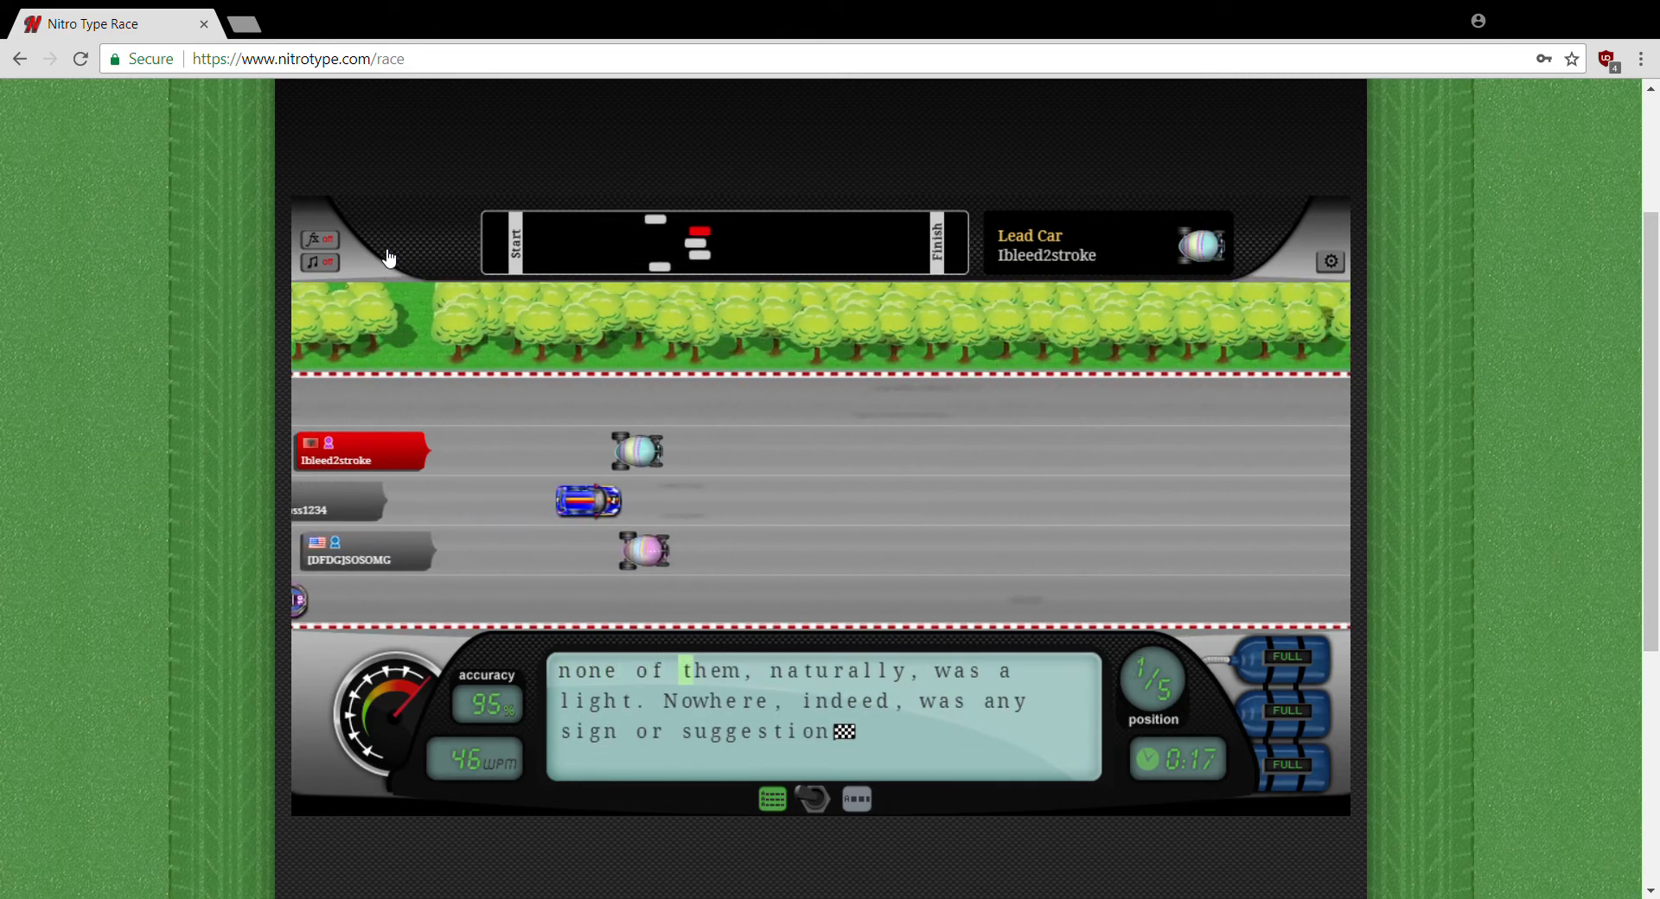
pyautogui.write('t')
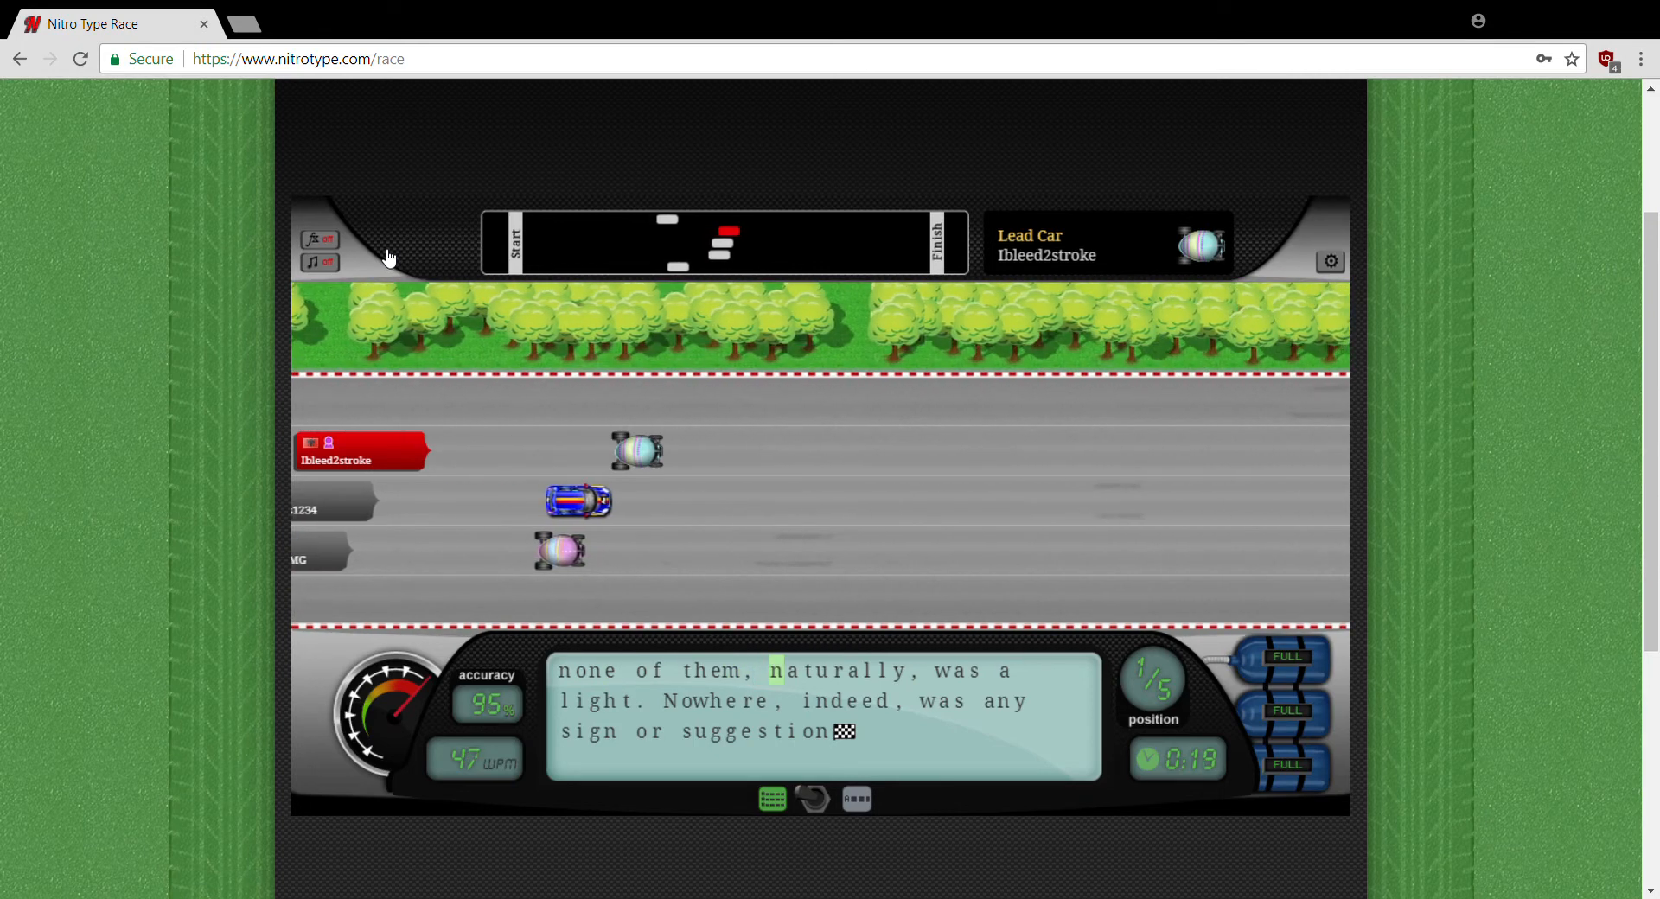
pyautogui.write('a')
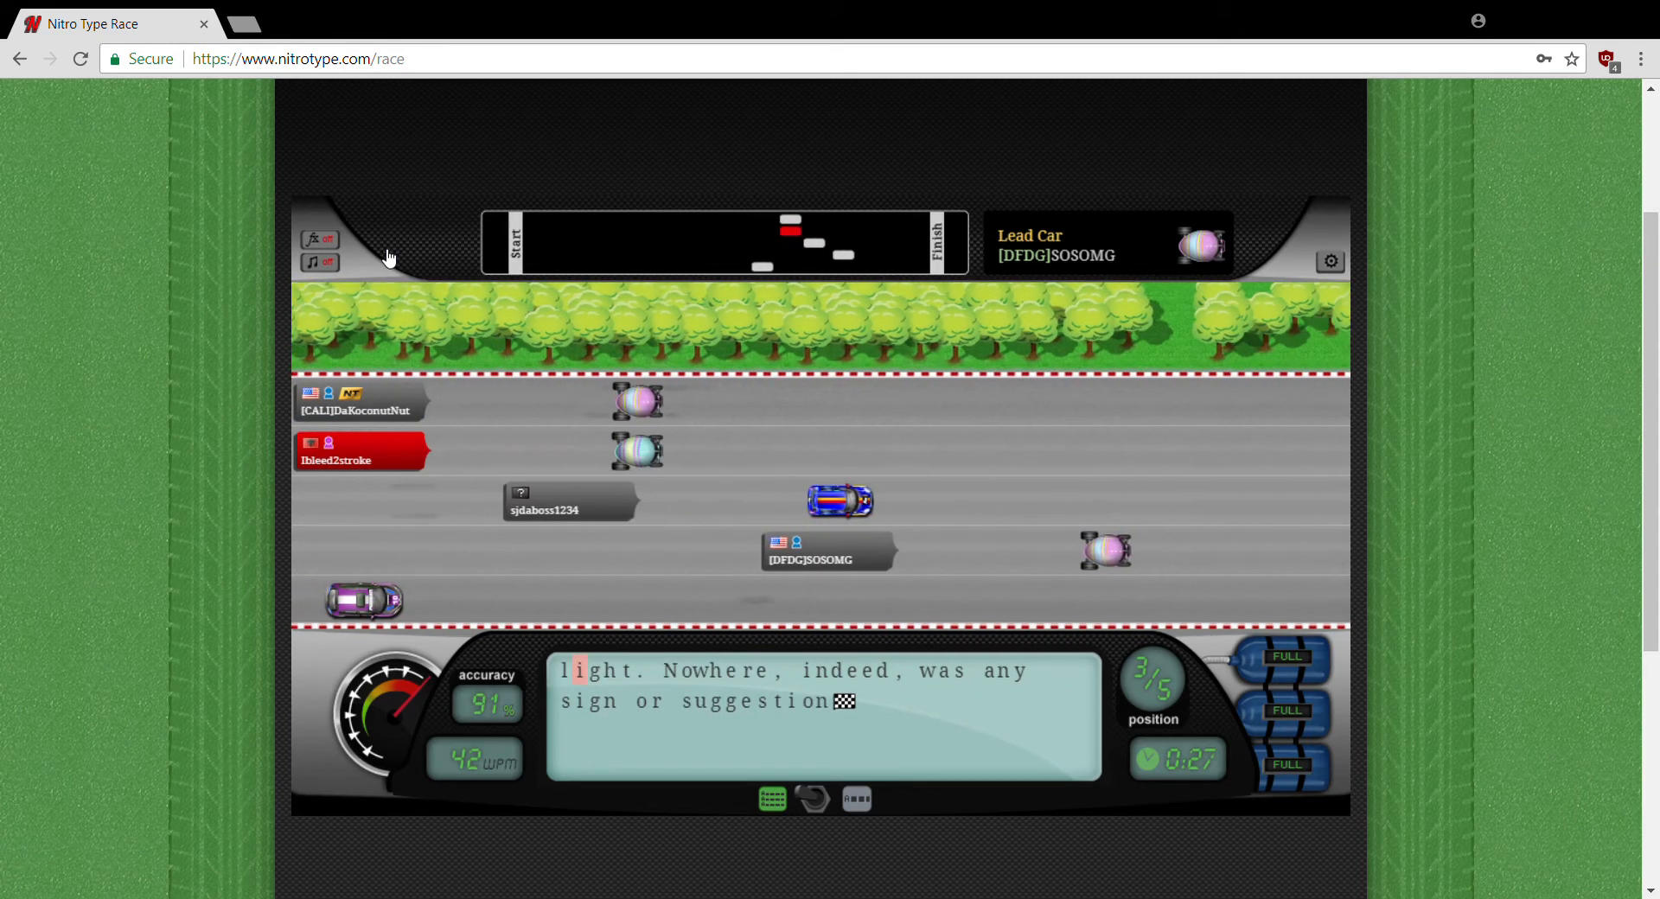
pyautogui.write('N')
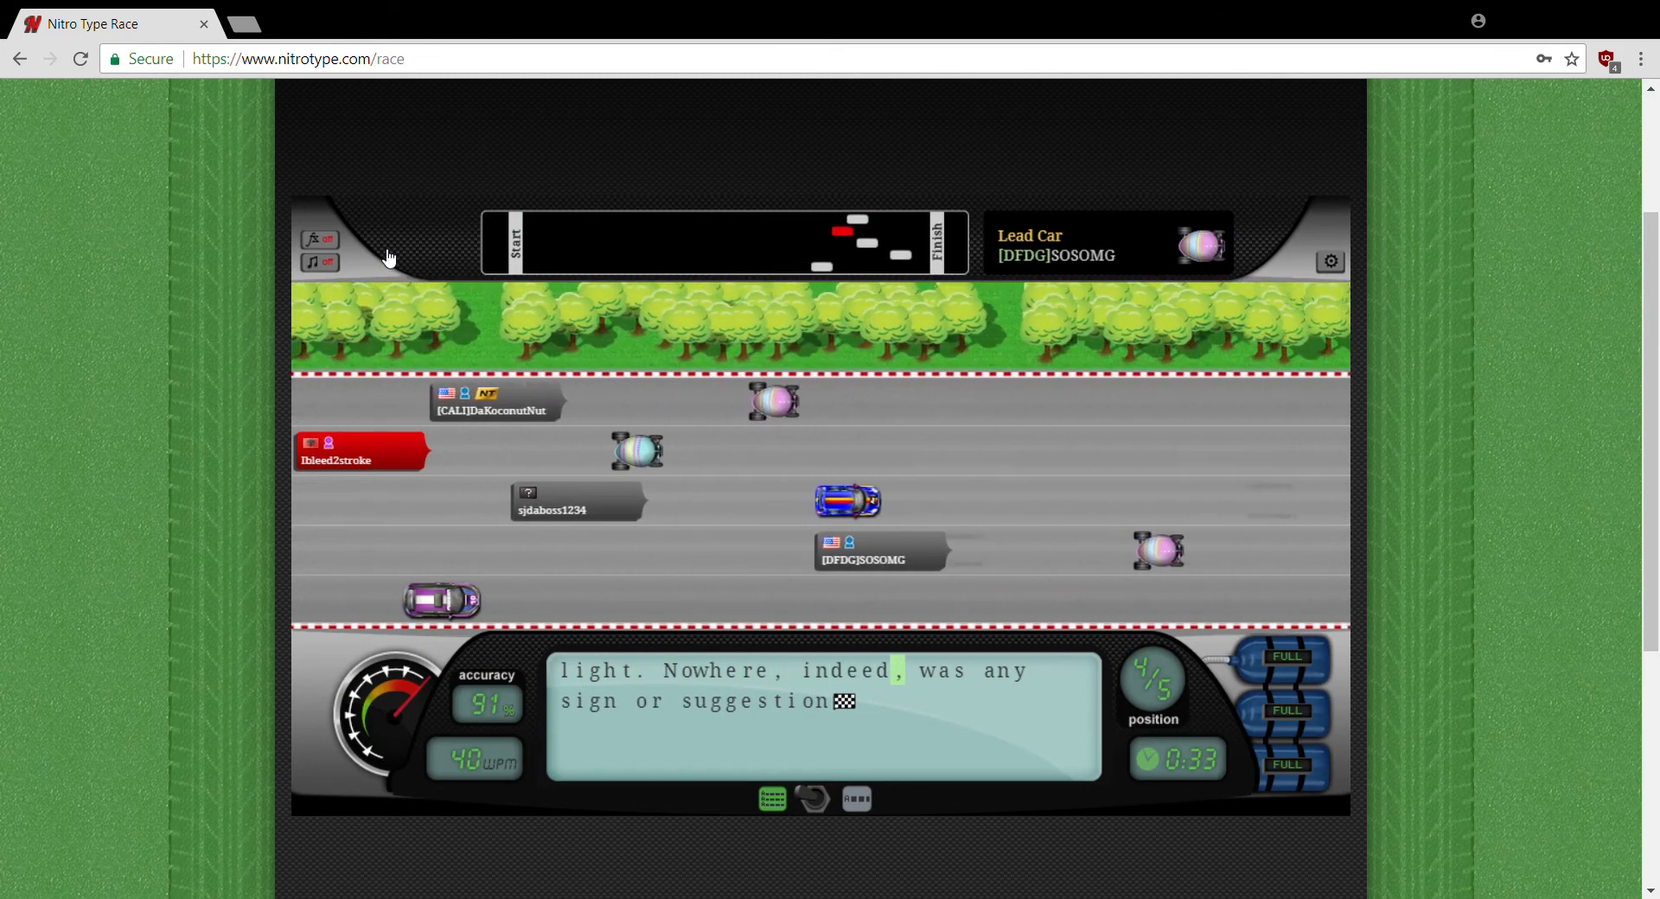
pyautogui.write('any')
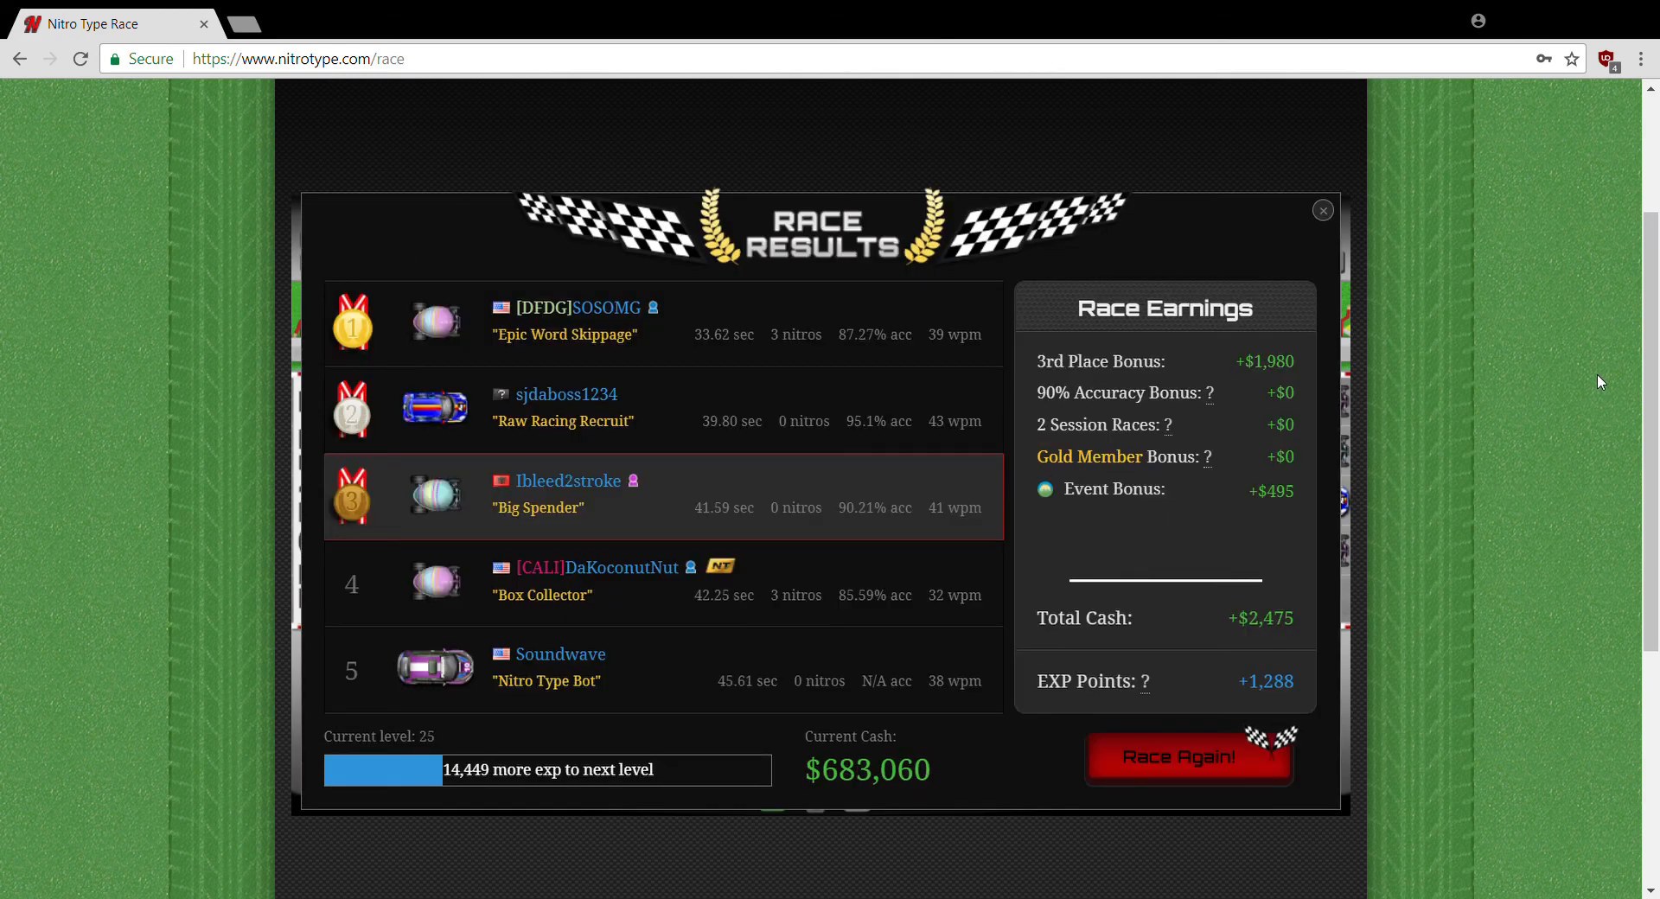
pyautogui.moveTo(1509, 235)
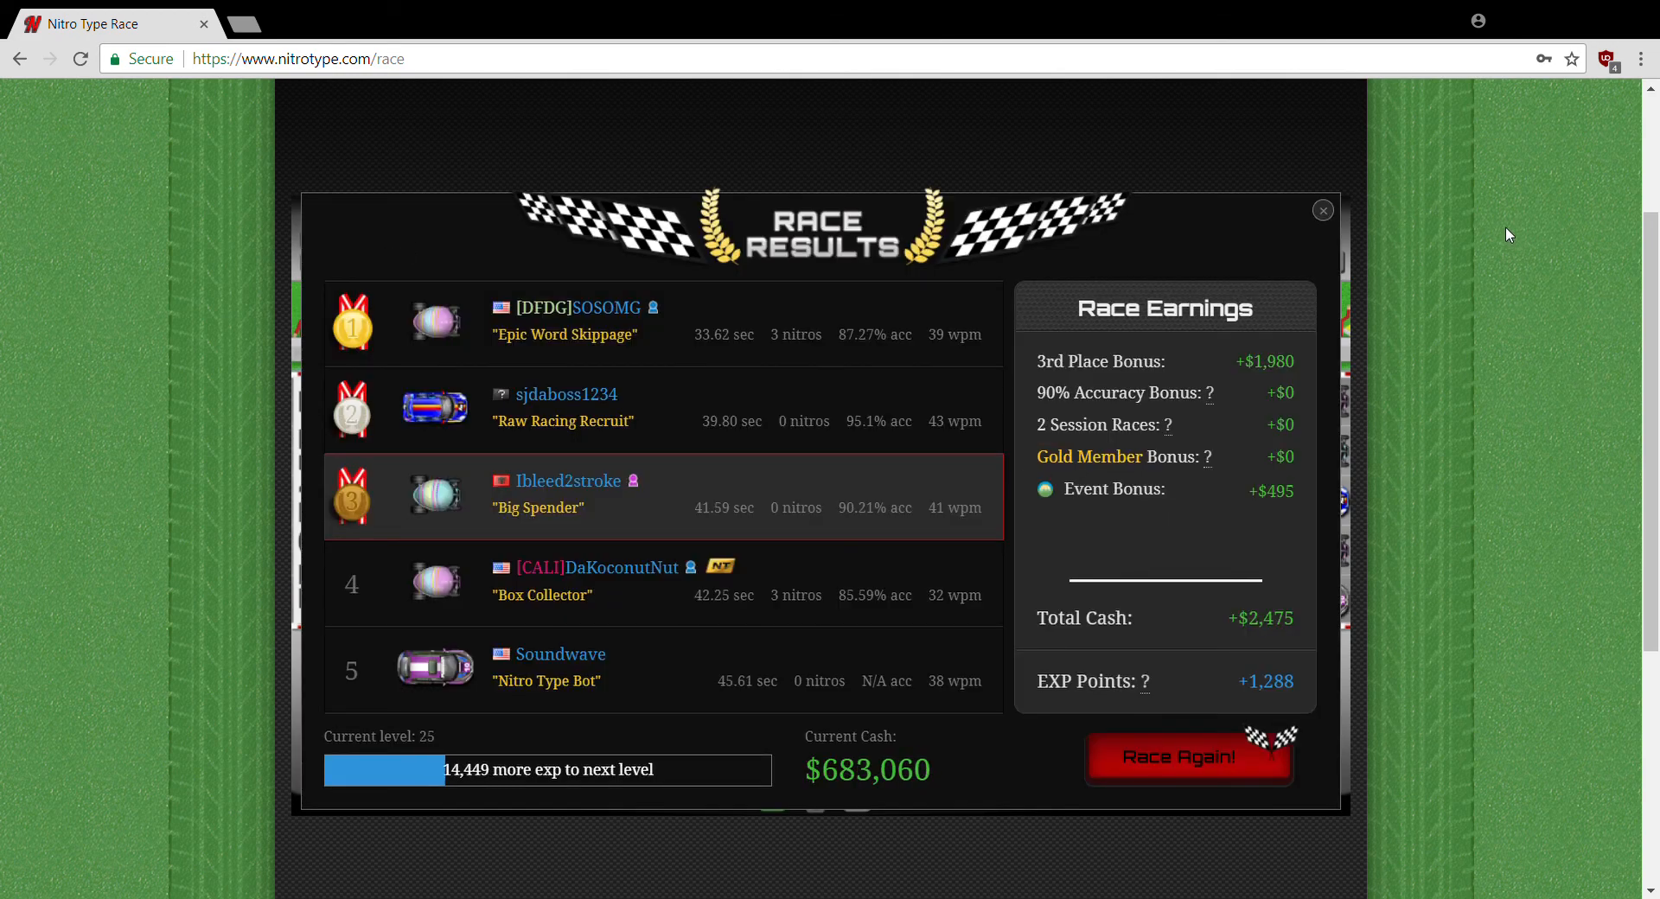